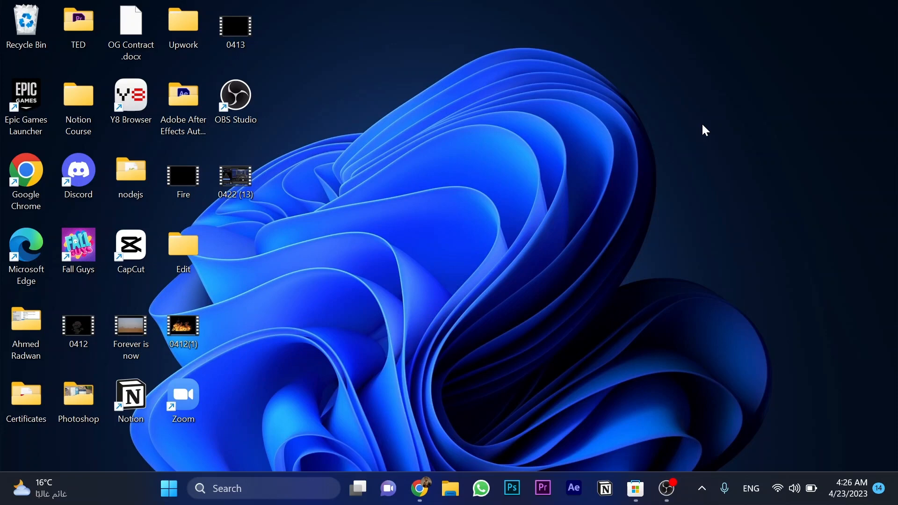
{"action": "mouse_move", "coordinate": [655, 418]}
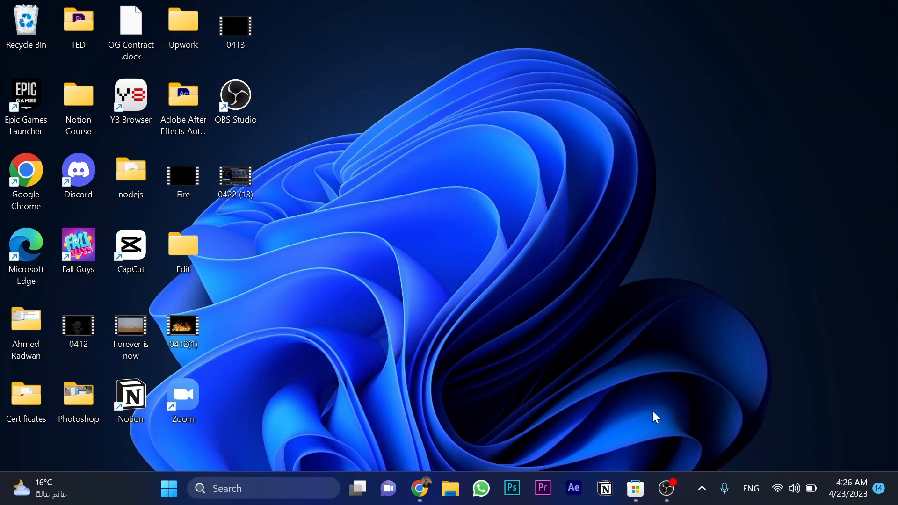
View Skype's Store page, close Microsoft Store, and enter %localappdata% in the Run box
{"action": "left_click", "coordinate": [635, 488]}
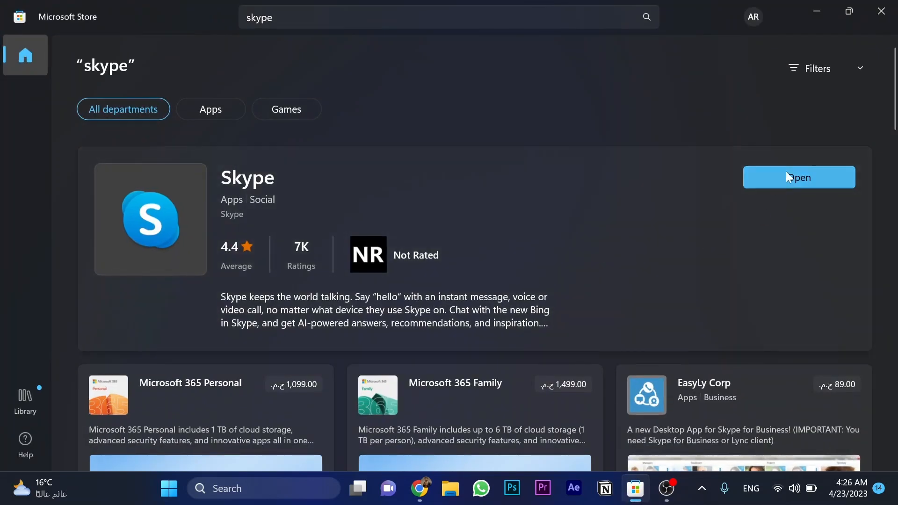
{"action": "mouse_move", "coordinate": [775, 218]}
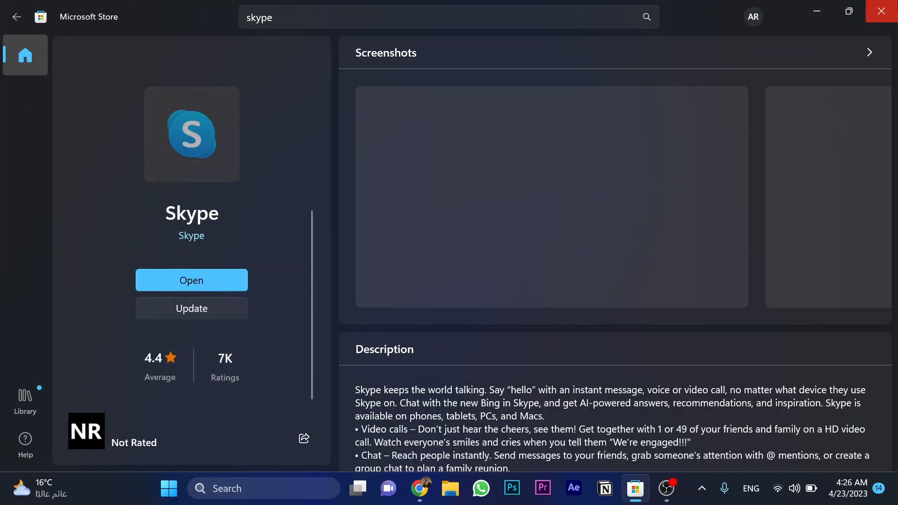
{"action": "left_click", "coordinate": [882, 11]}
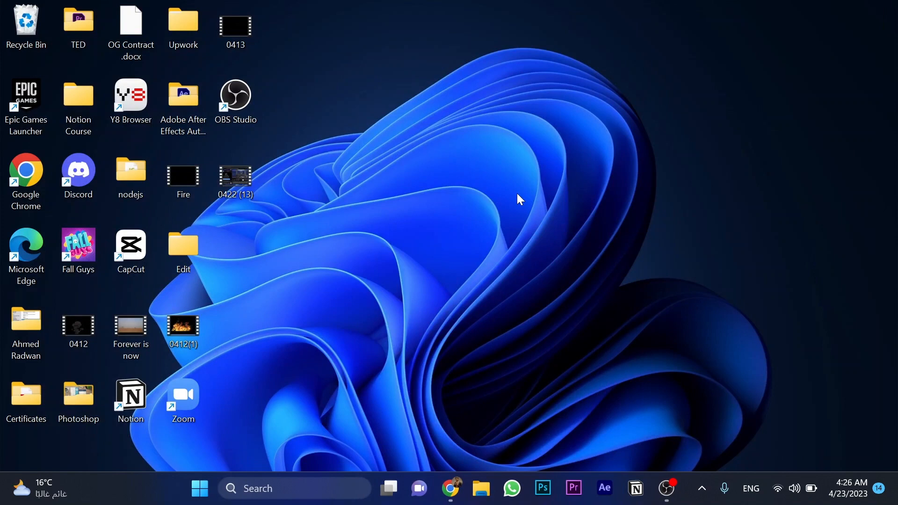
{"action": "type", "text": "r"}
{"action": "type", "text": "%localappdata%"}
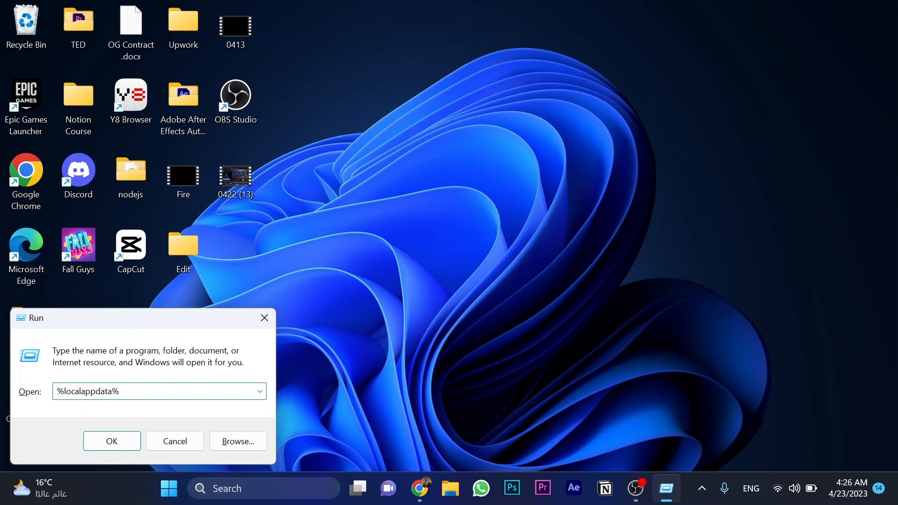
Open the Local app data folder and go into its Packages subfolder
{"action": "left_click", "coordinate": [111, 440]}
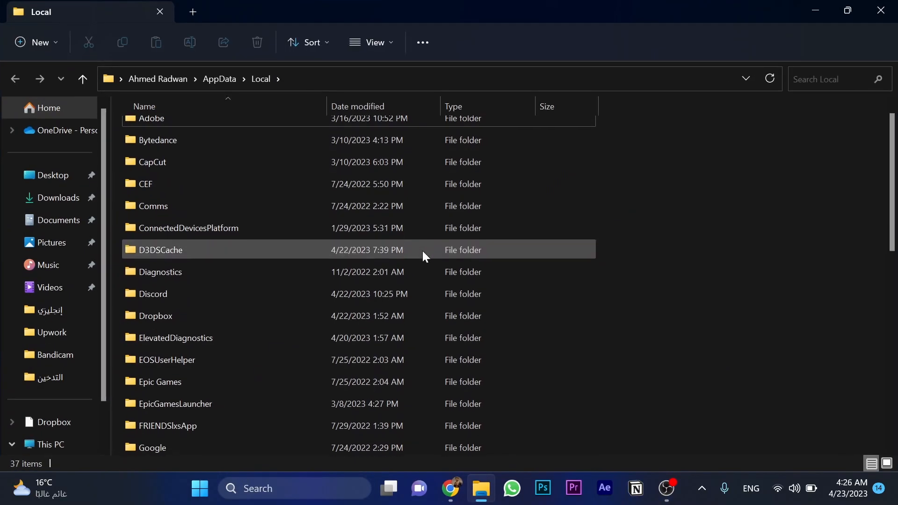
{"action": "scroll", "scroll_direction": "down", "scroll_amount": 3}
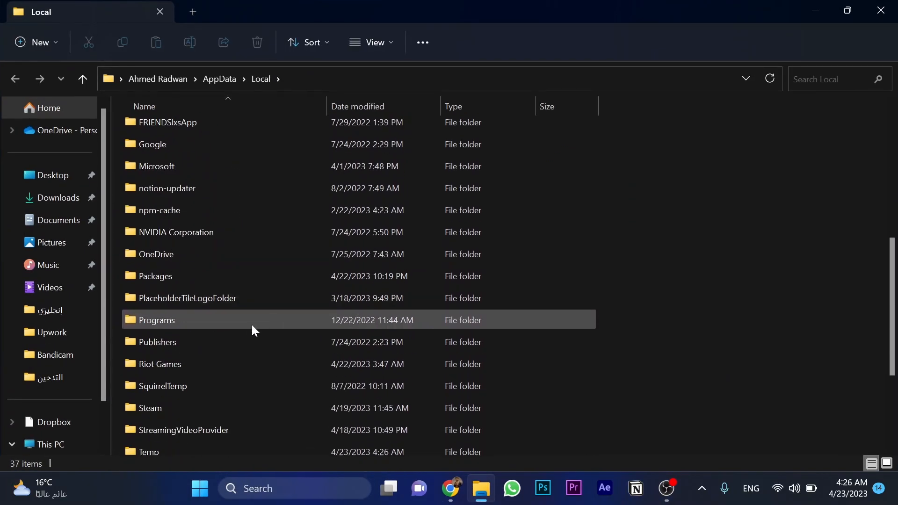
{"action": "scroll", "scroll_direction": "down", "scroll_amount": 3}
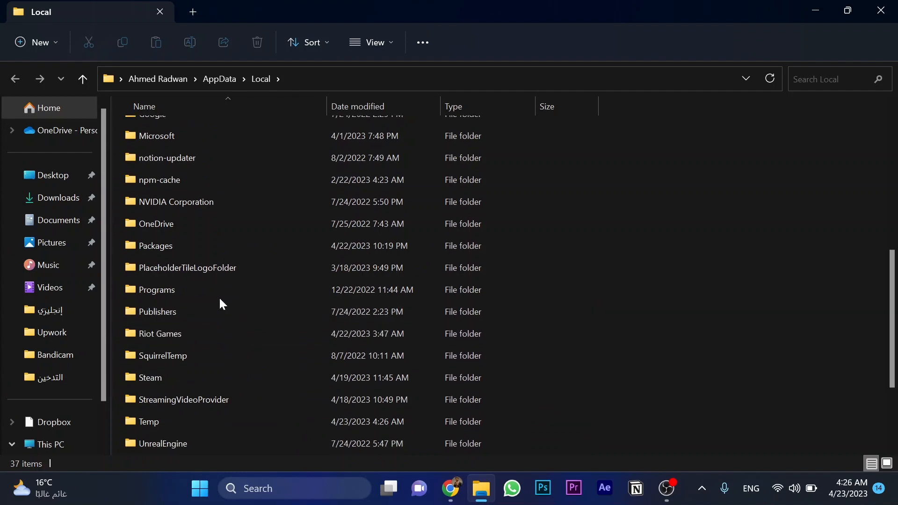
{"action": "double_click", "coordinate": [155, 245]}
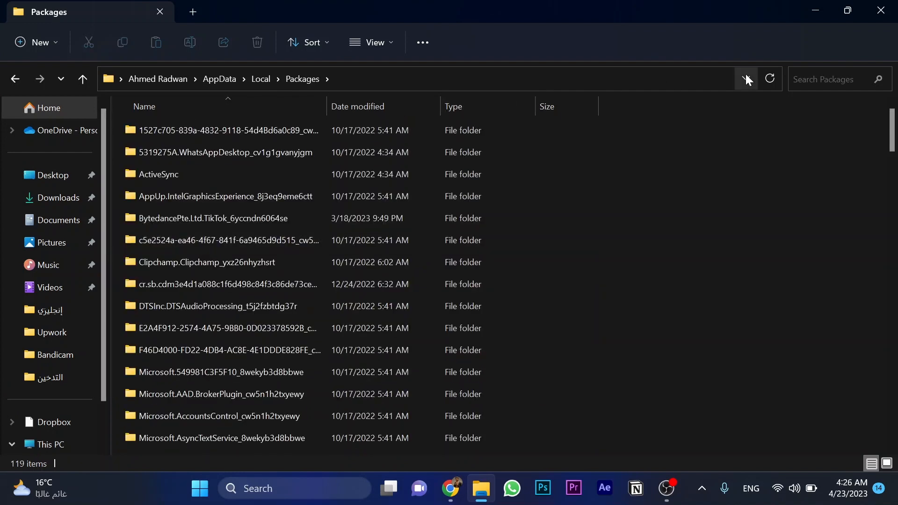
Search 'skyp' in Packages and delete the Microsoft.SkypeApp folder, hitting a Folder In Use warning
{"action": "type", "text": "skyp"}
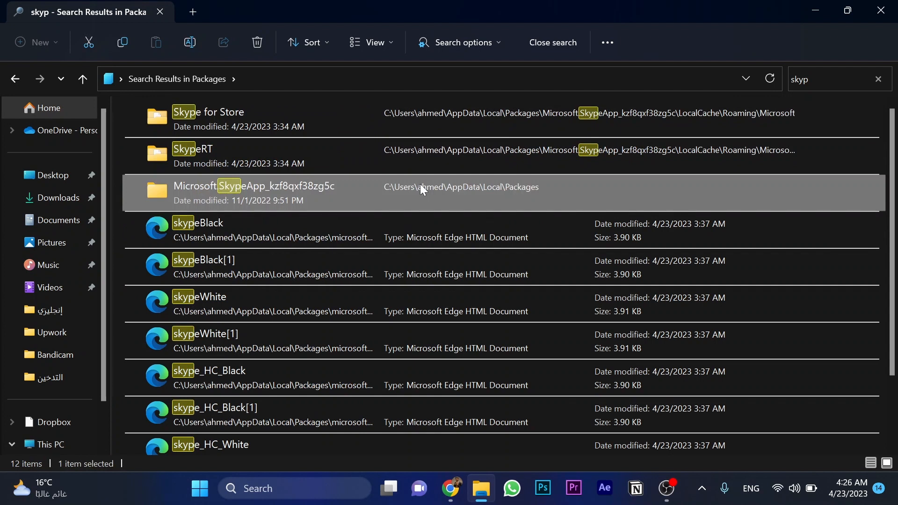
{"action": "right_click", "coordinate": [421, 189]}
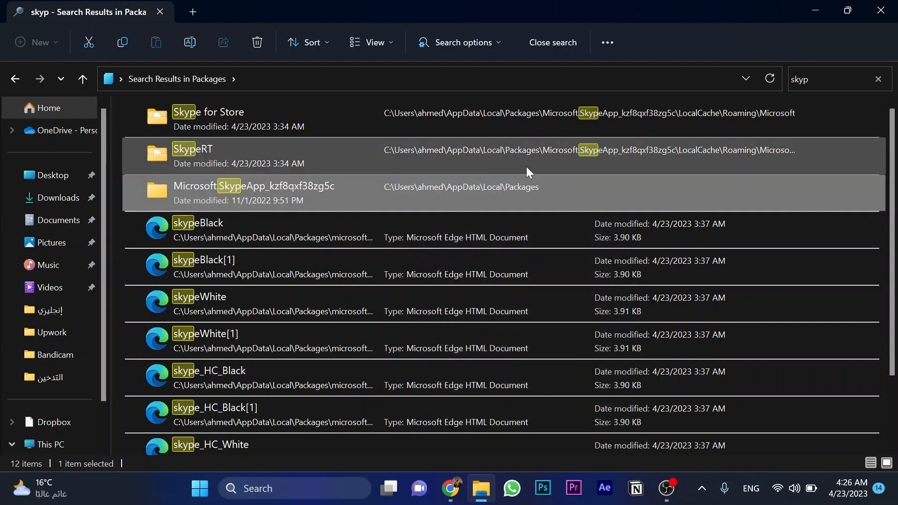
{"action": "left_click", "coordinate": [256, 43]}
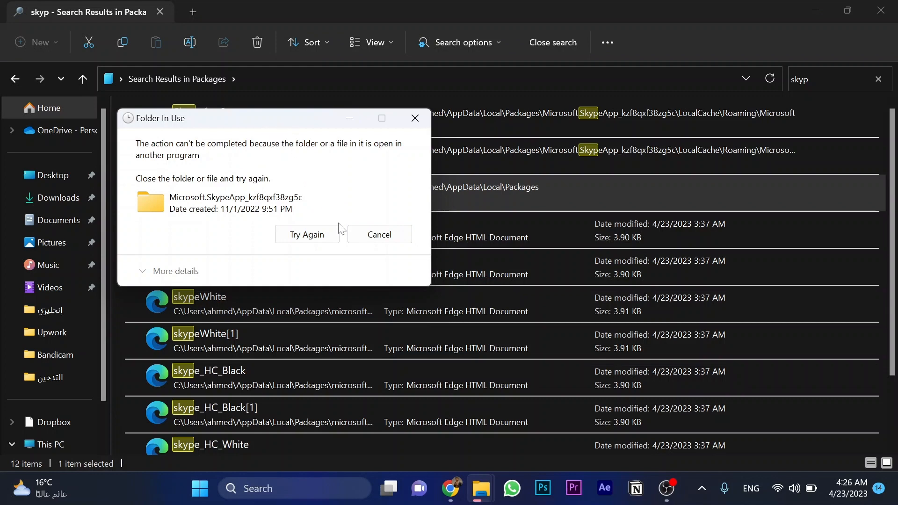
Dismiss the warning, quit Skype from the system tray, and delete the folder again
{"action": "left_click", "coordinate": [380, 234]}
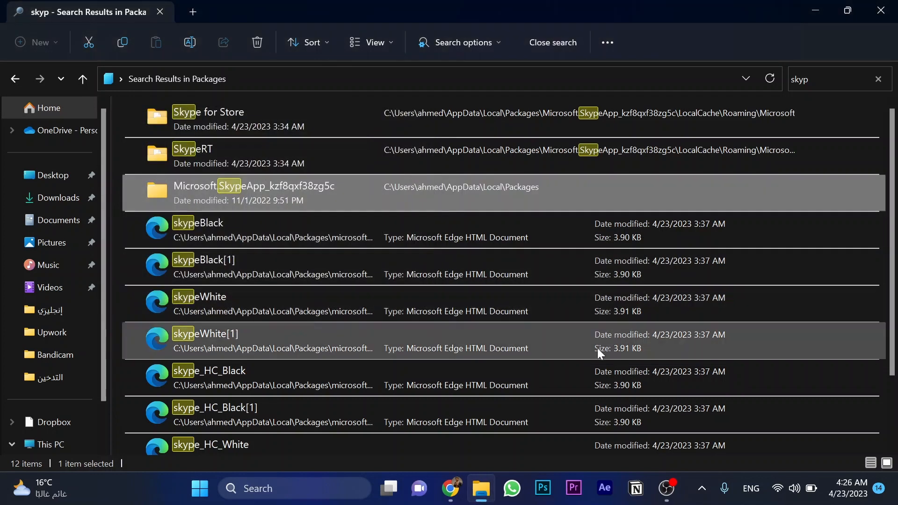
{"action": "left_click", "coordinate": [702, 488]}
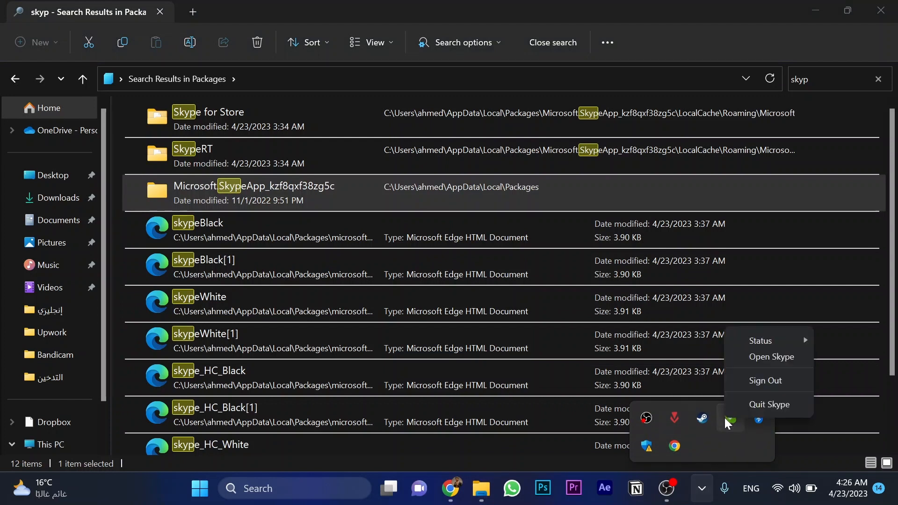
{"action": "mouse_move", "coordinate": [770, 405]}
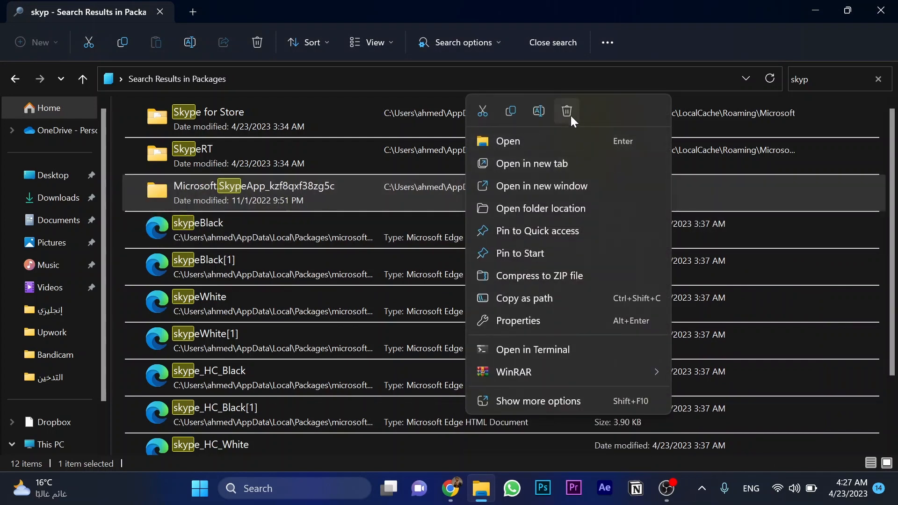
{"action": "left_click", "coordinate": [467, 182]}
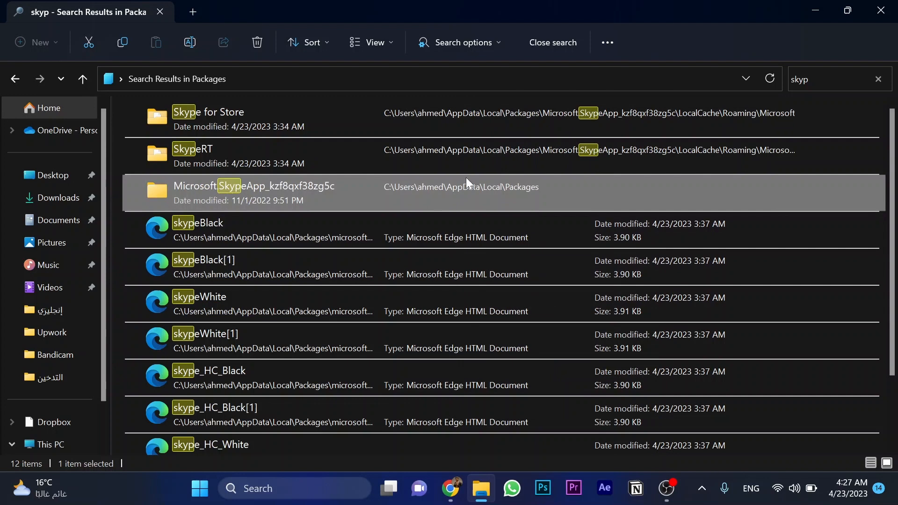